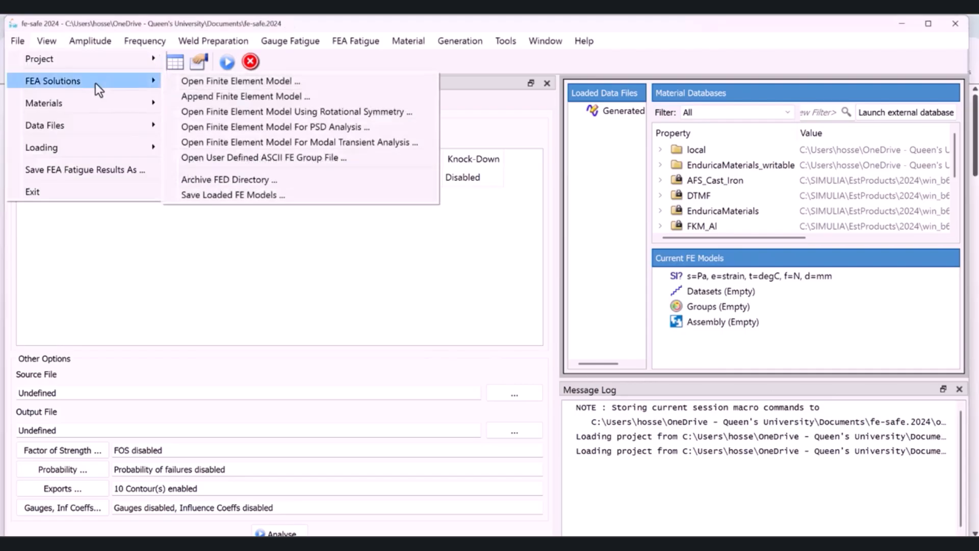
pyautogui.moveTo(127, 84)
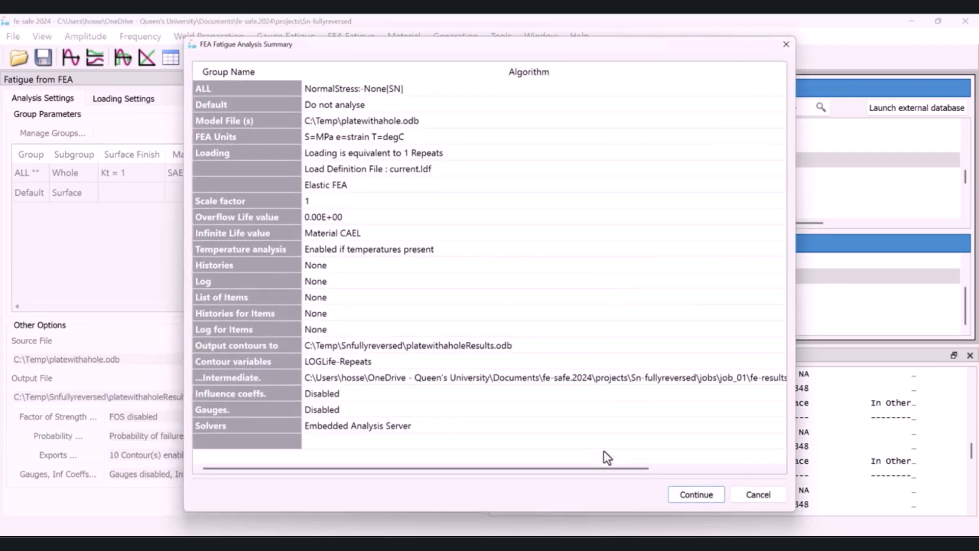
# Step: Confirm the plate-with-hole fatigue analysis summary and start the analysis
pyautogui.click(695, 494)
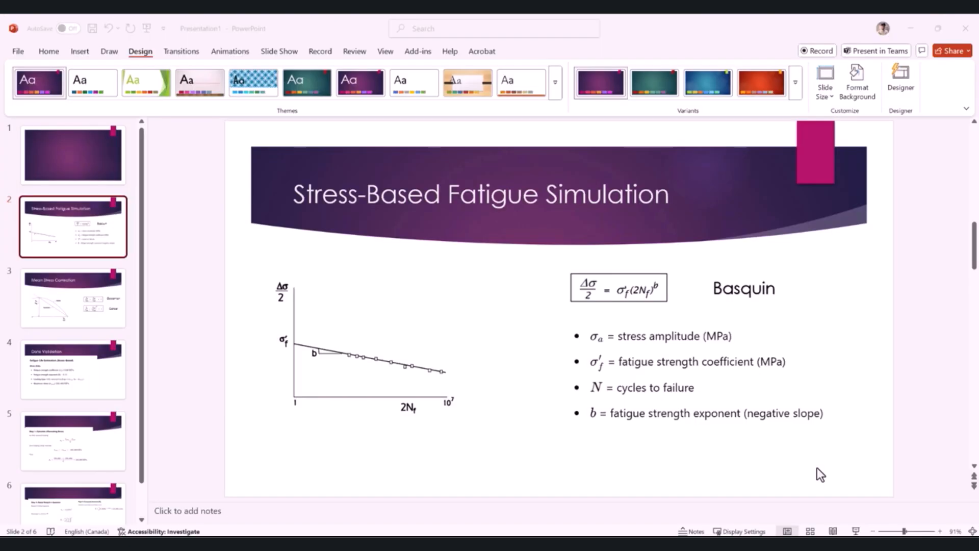
pyautogui.moveTo(369, 356)
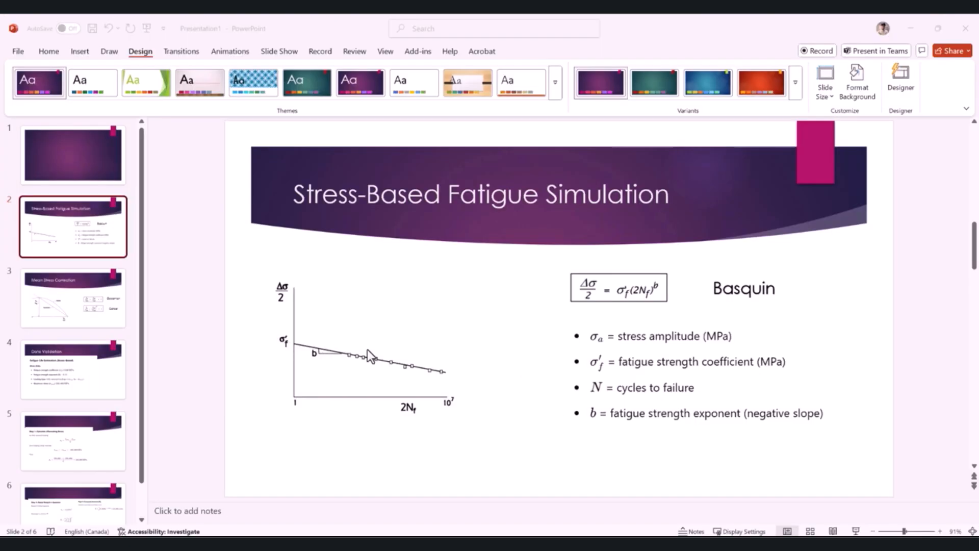
pyautogui.press('alt+tab')
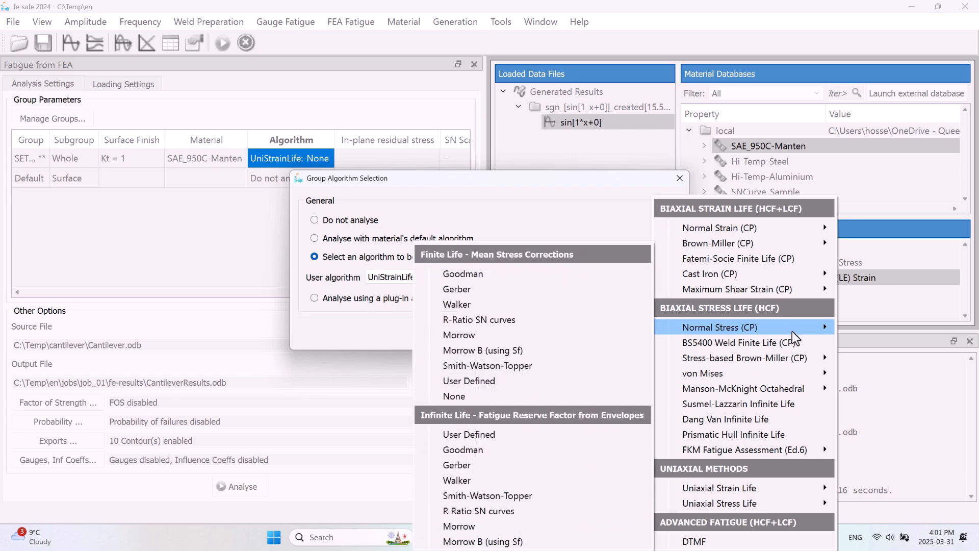
pyautogui.moveTo(719, 487)
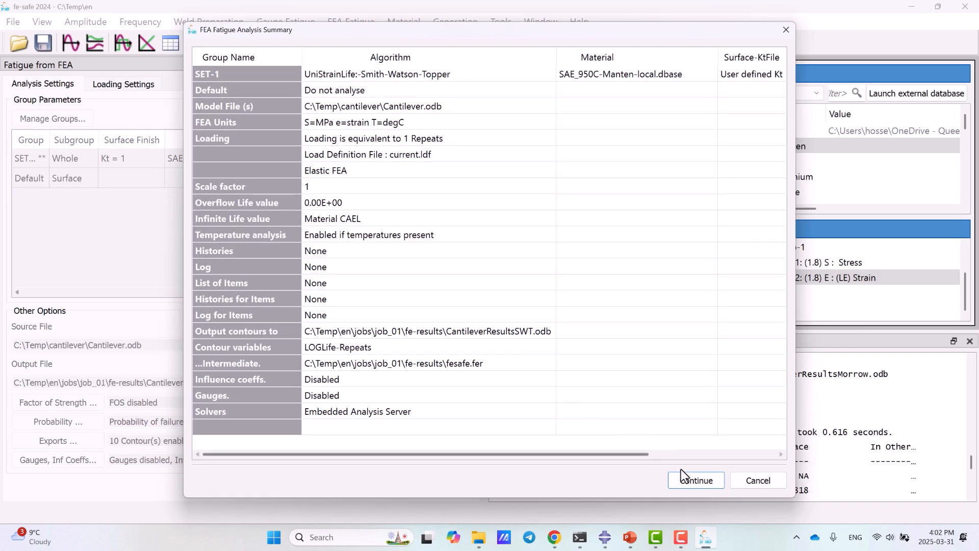
# Step: Run the Smith-Watson-Topper strain-life fatigue analysis on cantilever group SET-1
pyautogui.click(695, 480)
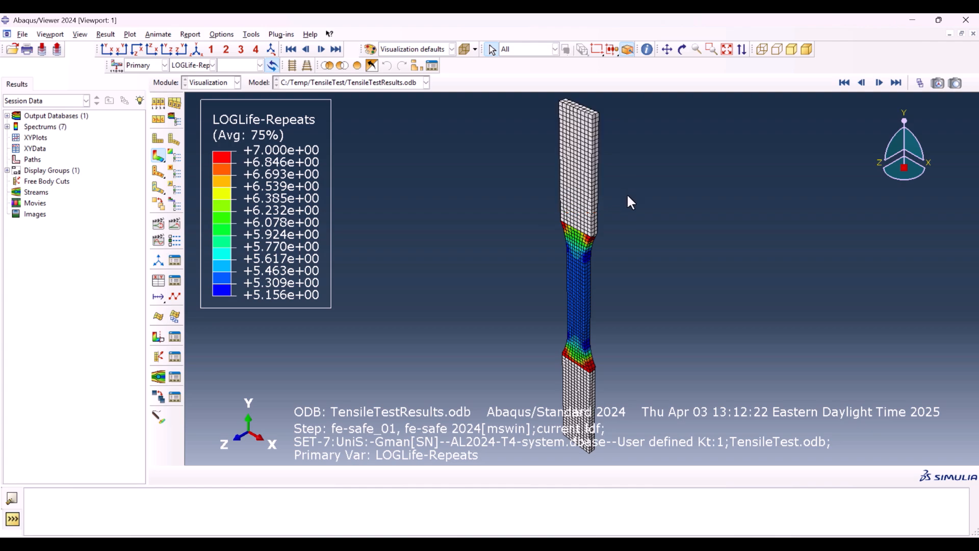
pyautogui.moveTo(616, 228)
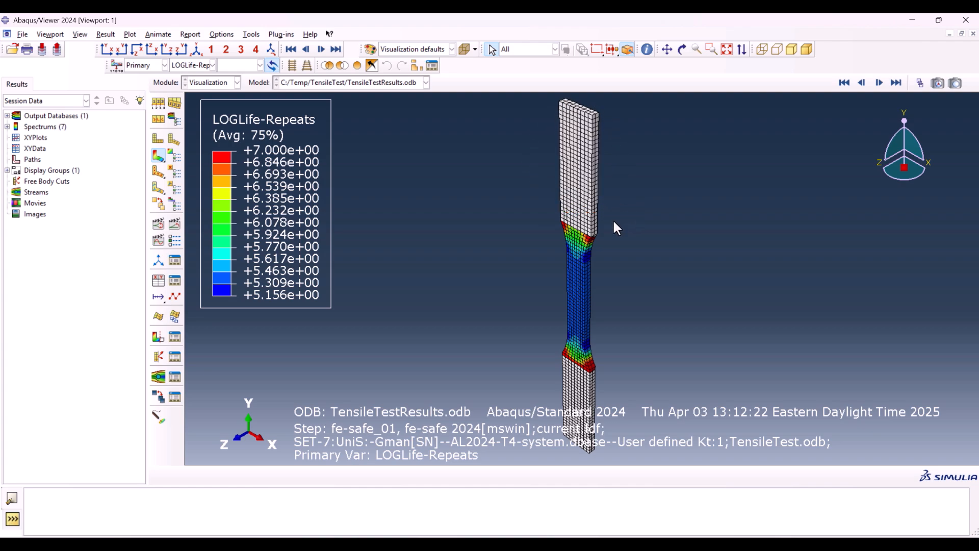
pyautogui.moveTo(621, 256)
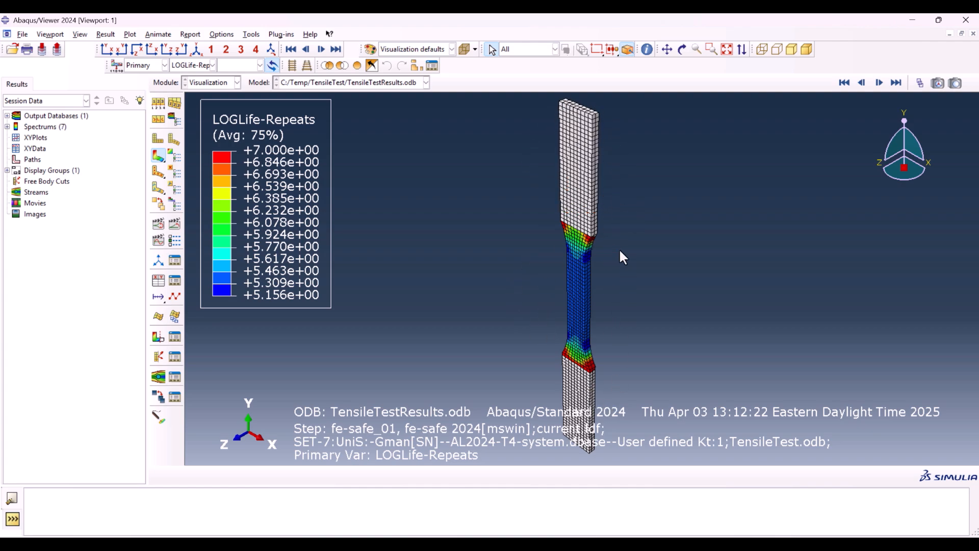